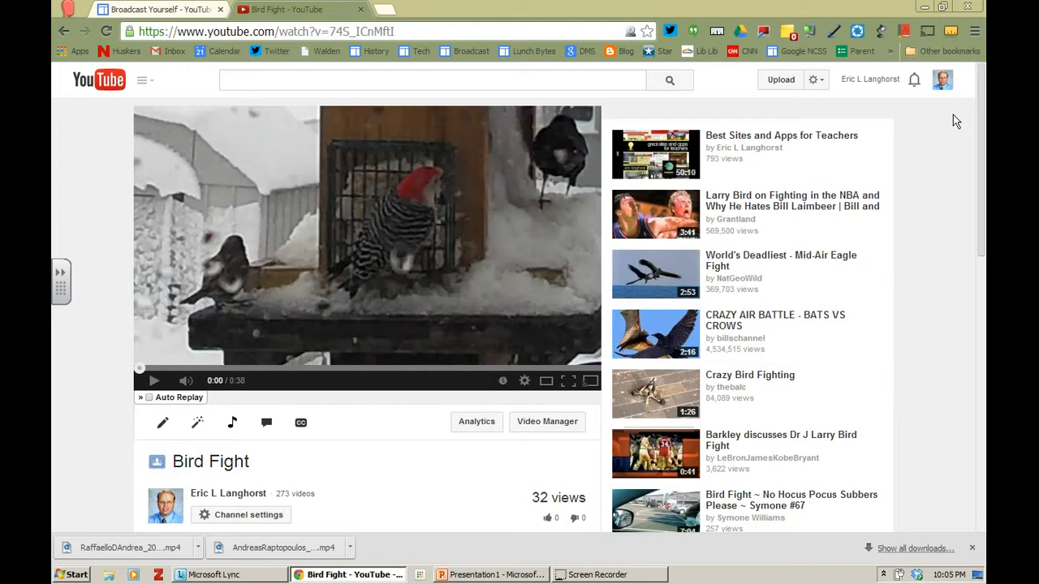
mouse_move(982, 146)
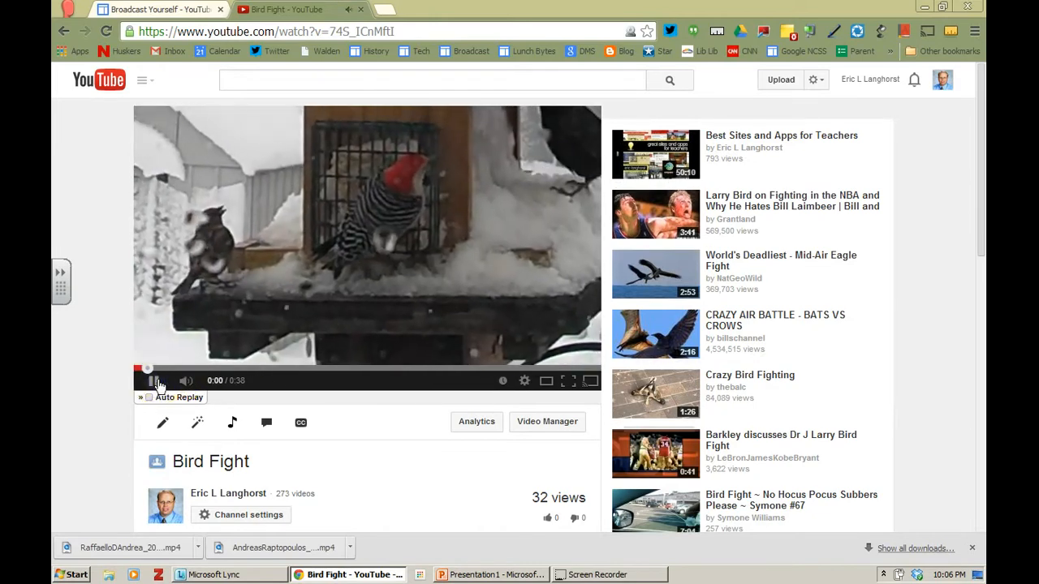
Play the Bird Fight video partway through on its watch page.
click(152, 380)
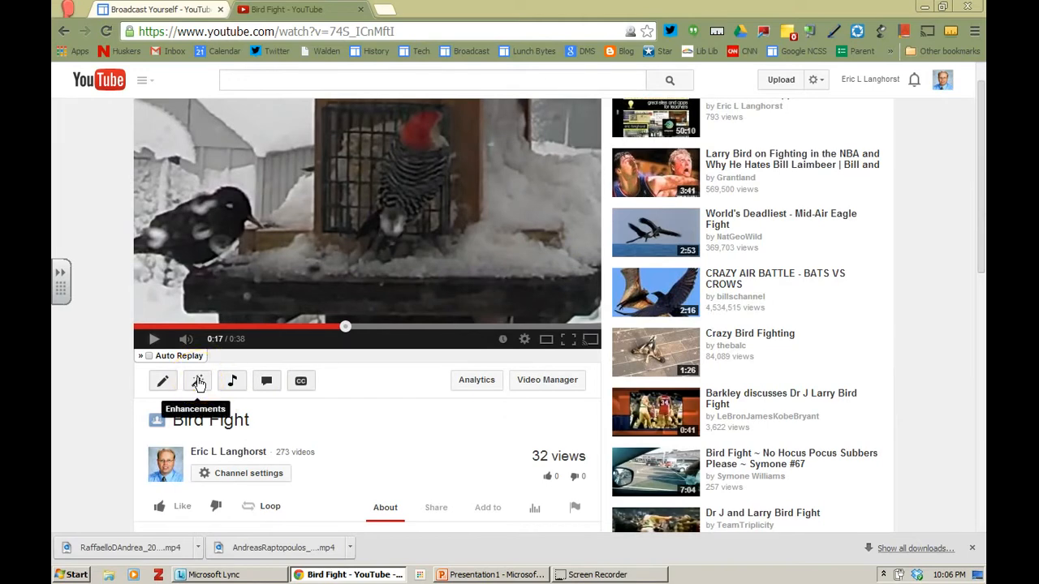
Bring Bird Fight into the enhancements editor and pause the preview at three seconds.
click(198, 379)
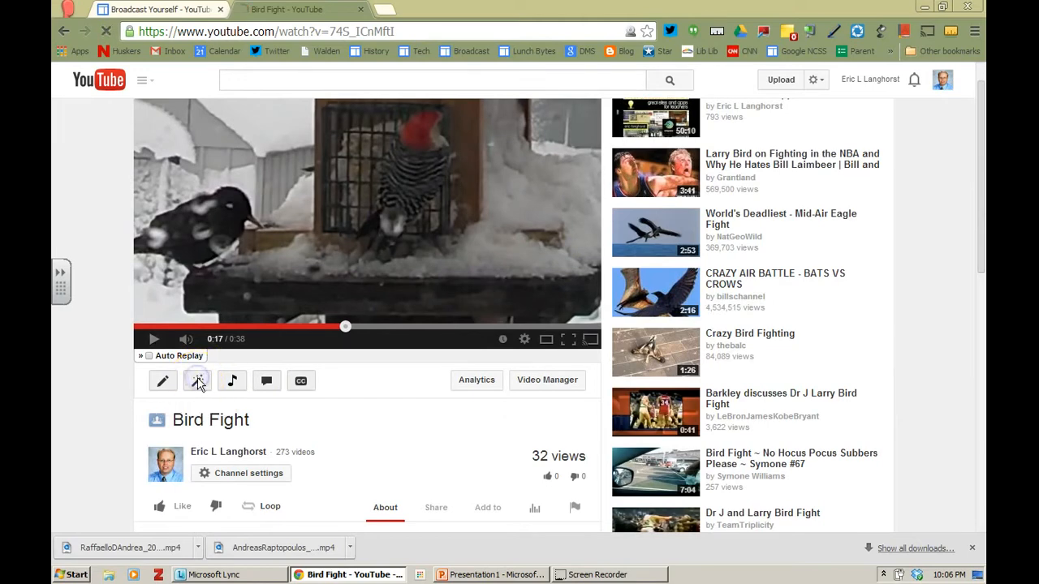
click(198, 380)
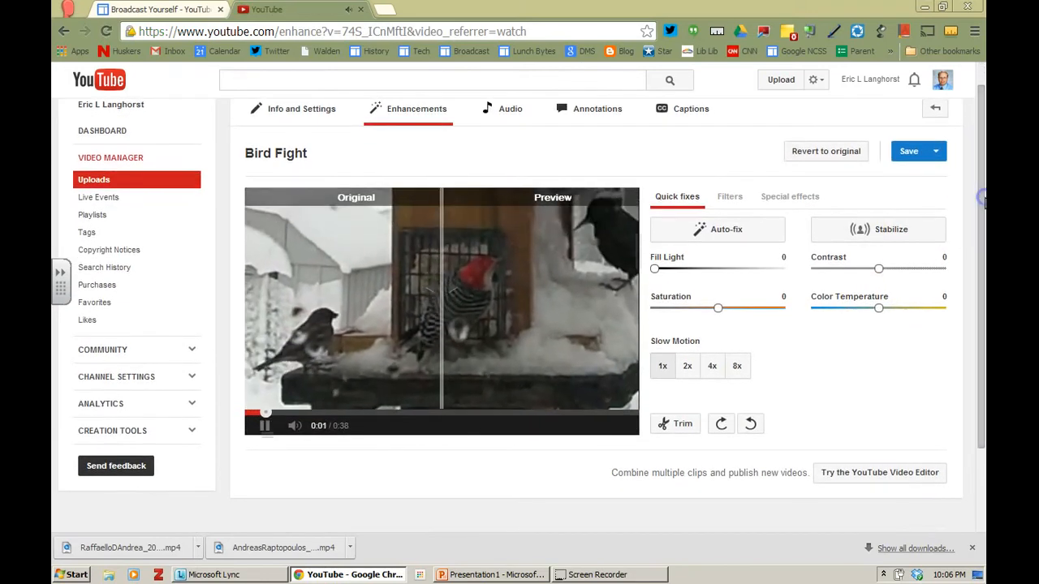
click(264, 426)
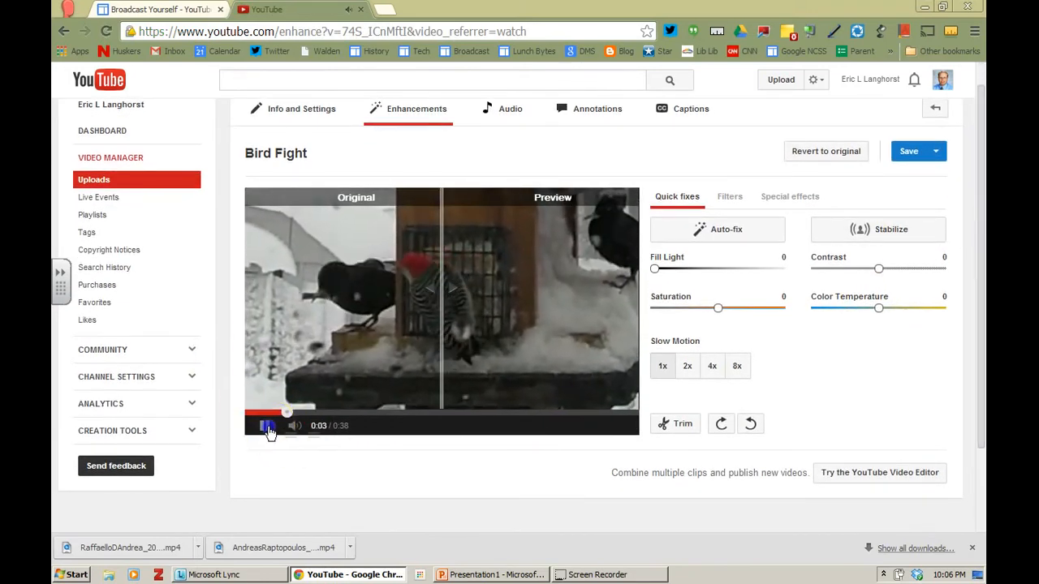
click(270, 426)
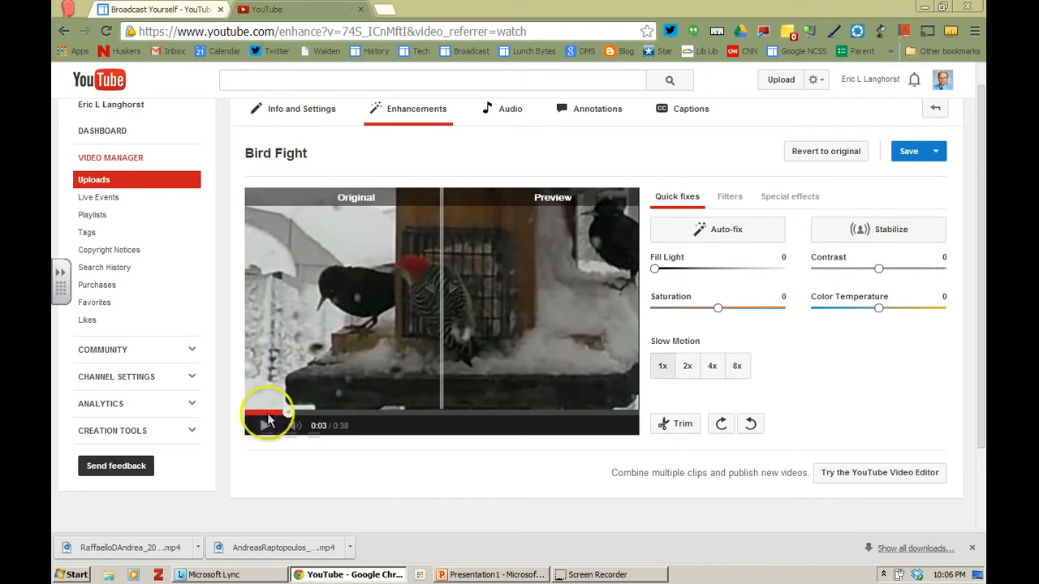
mouse_move(431, 317)
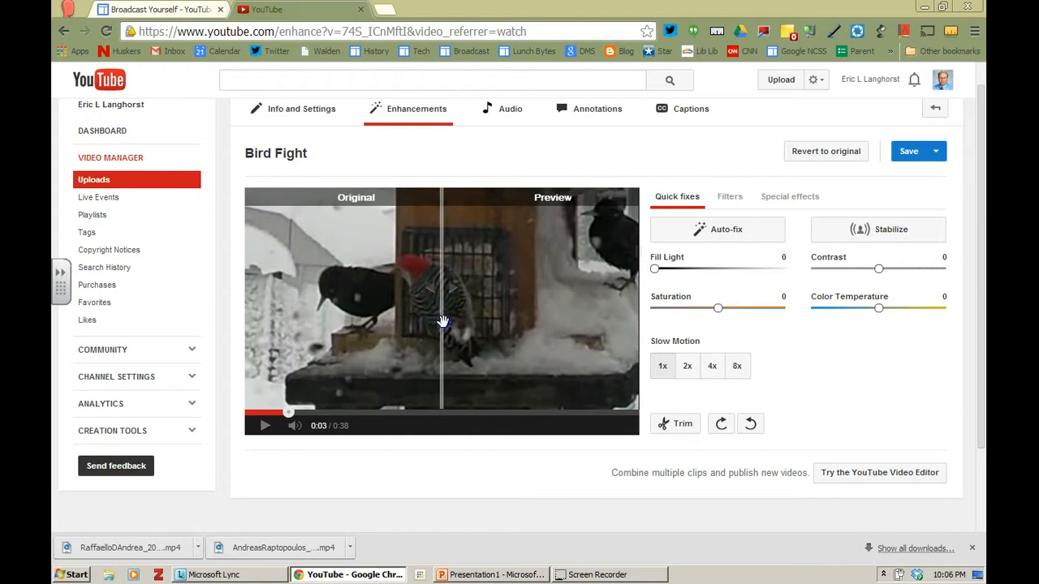
Slide the Original/Preview split line back and forth, leaving the halves balanced.
drag(441, 321, 333, 373)
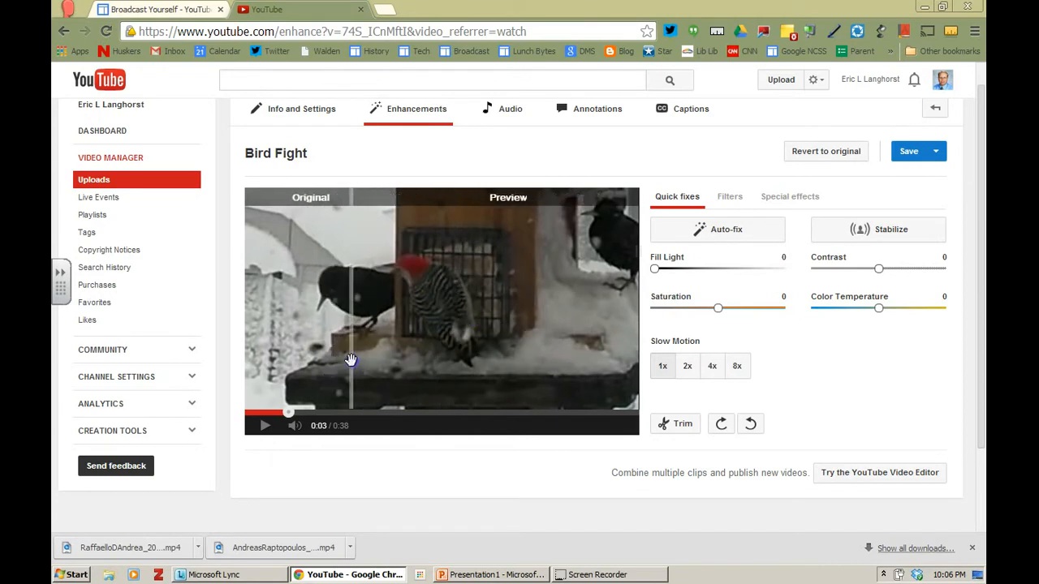
drag(354, 357, 377, 357)
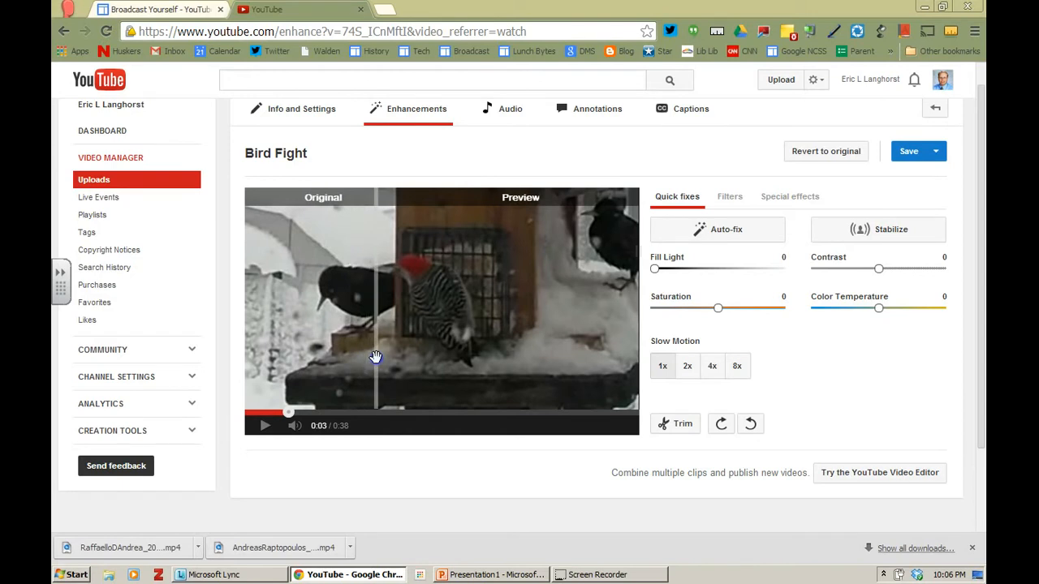
drag(377, 357, 471, 333)
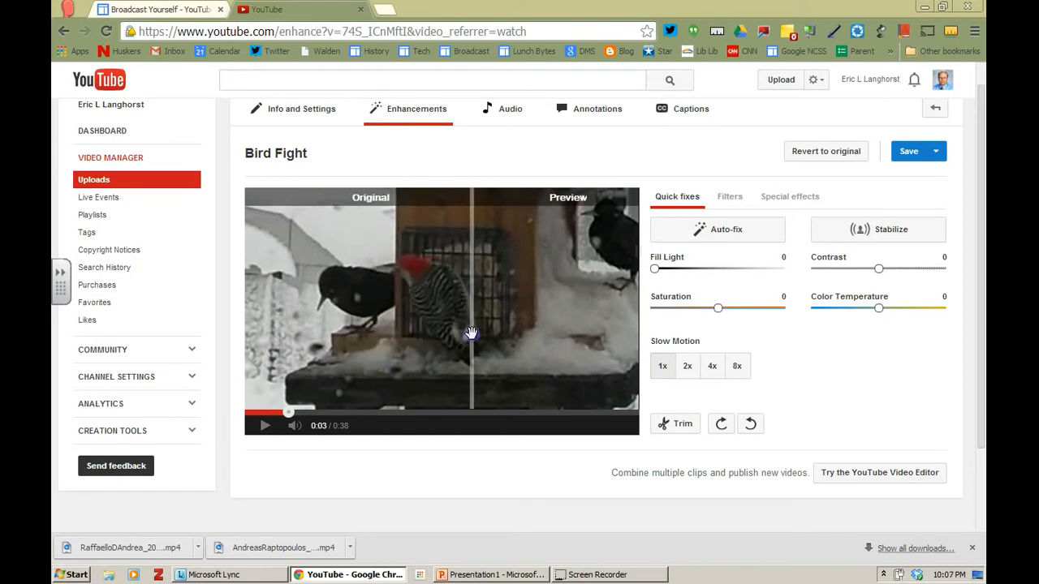
drag(471, 333, 438, 332)
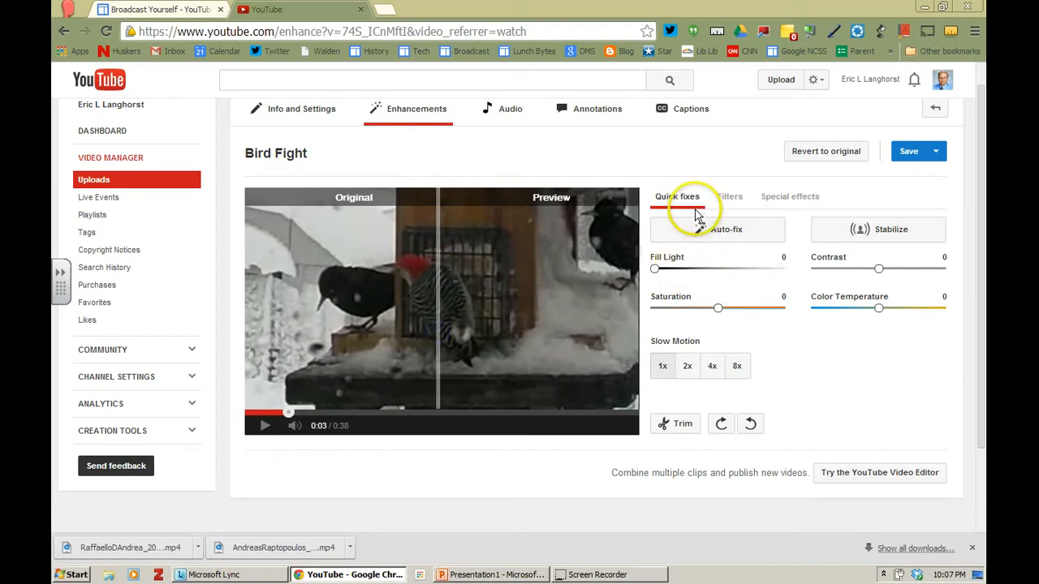
mouse_move(701, 203)
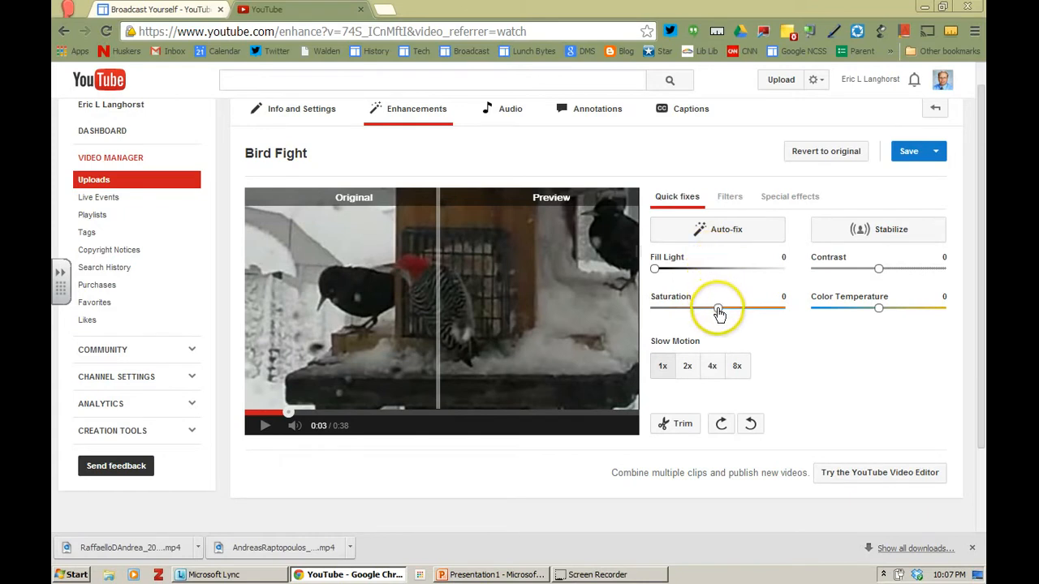
mouse_move(721, 367)
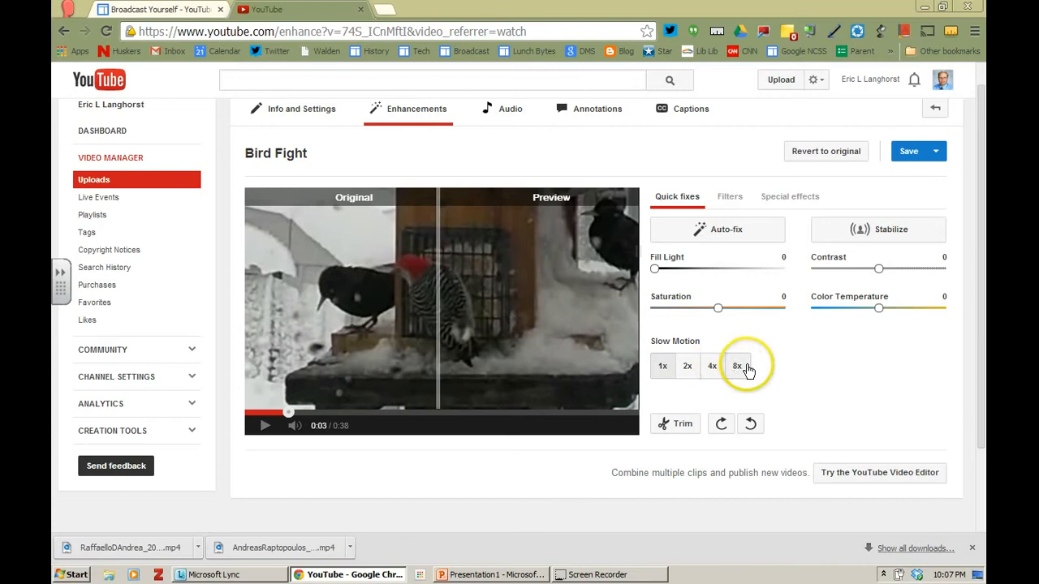
scroll(down, 3)
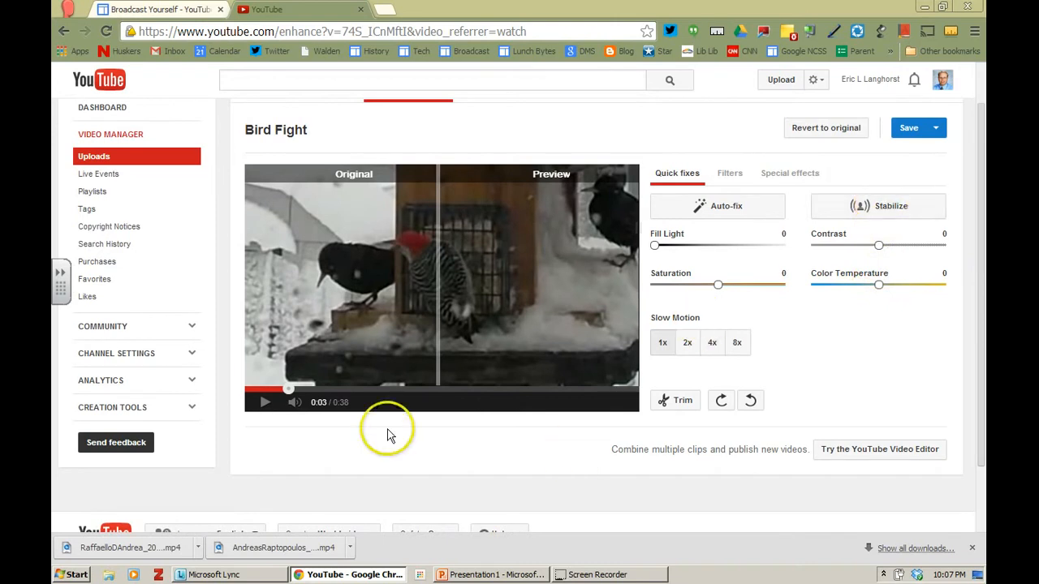
Apply Stabilize to Bird Fight while the comparison preview runs to thirty seconds.
click(263, 402)
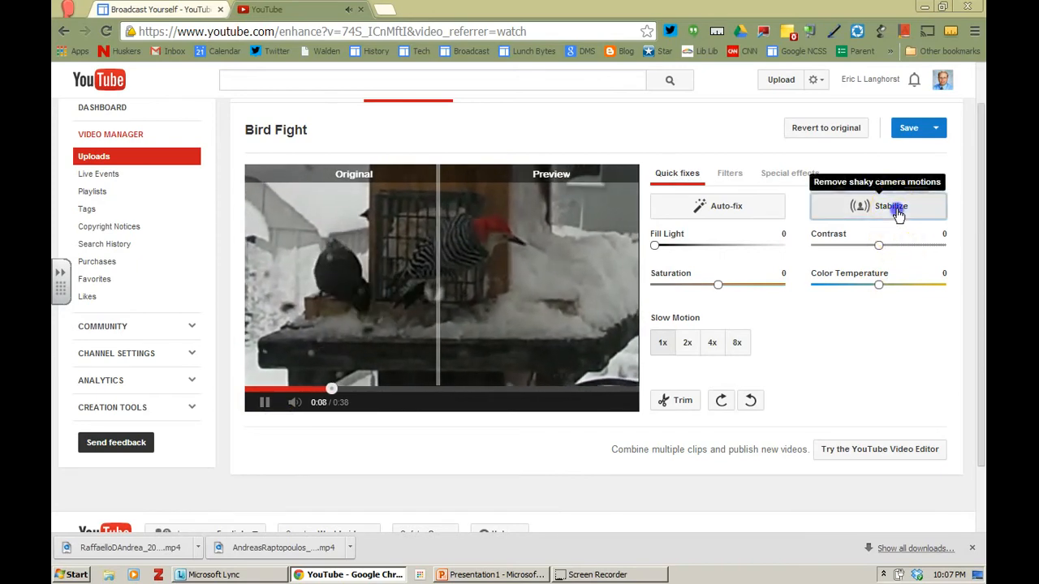
click(876, 205)
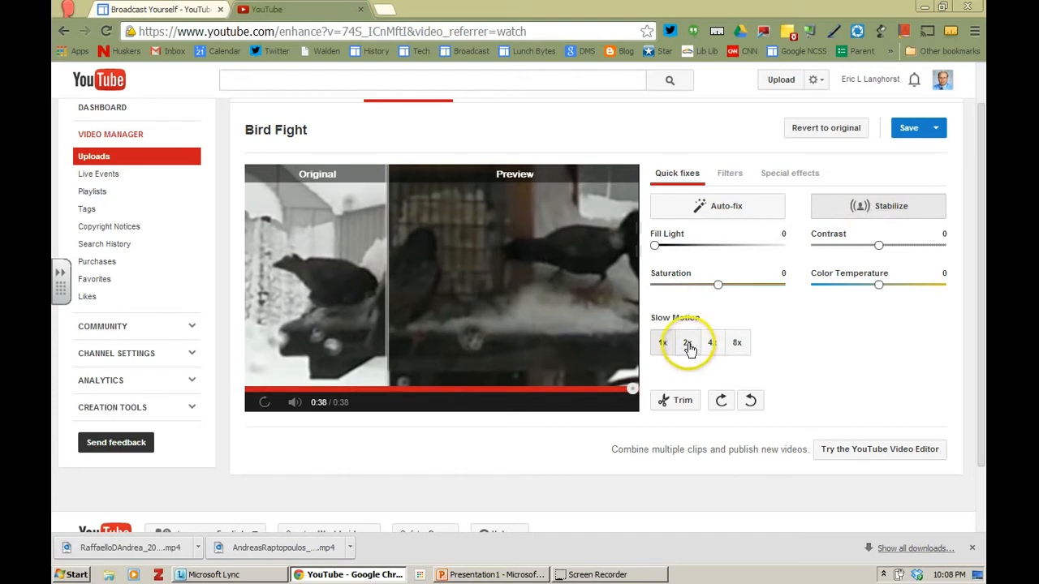
Apply 4x slow motion, play the stabilized preview beside the original, and pause at 0:14.
click(711, 341)
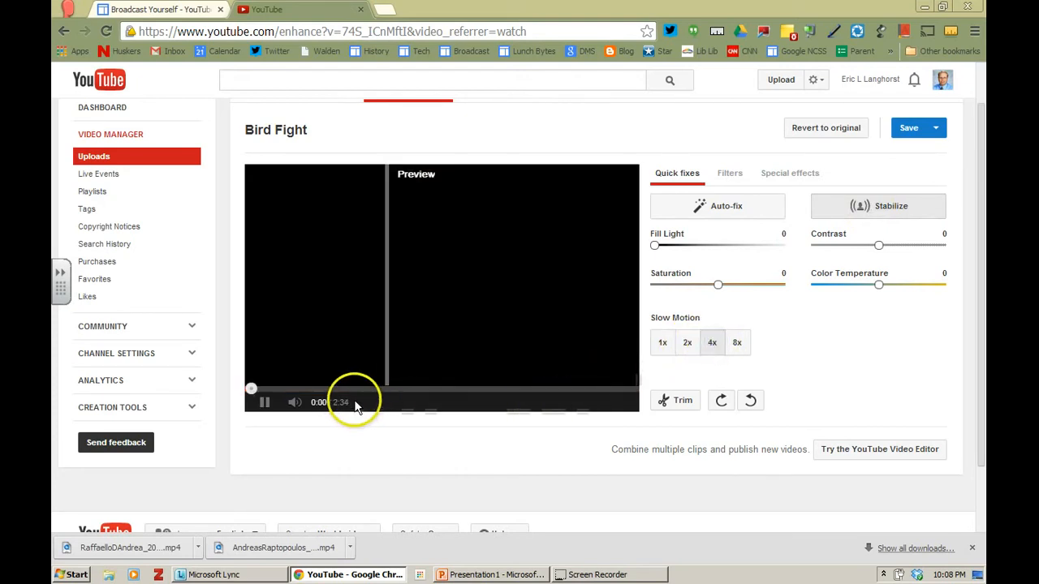
click(263, 402)
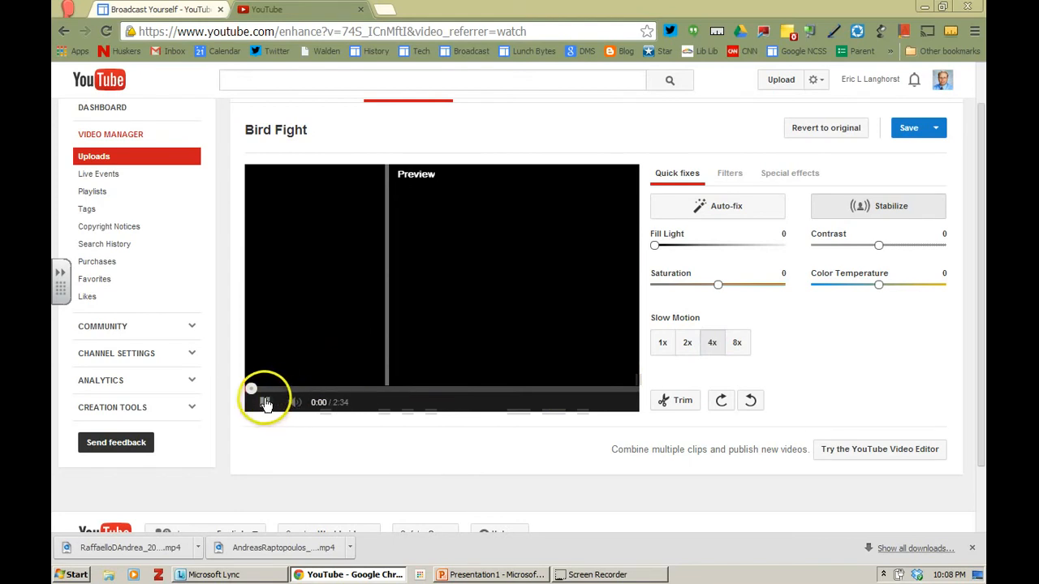
click(266, 403)
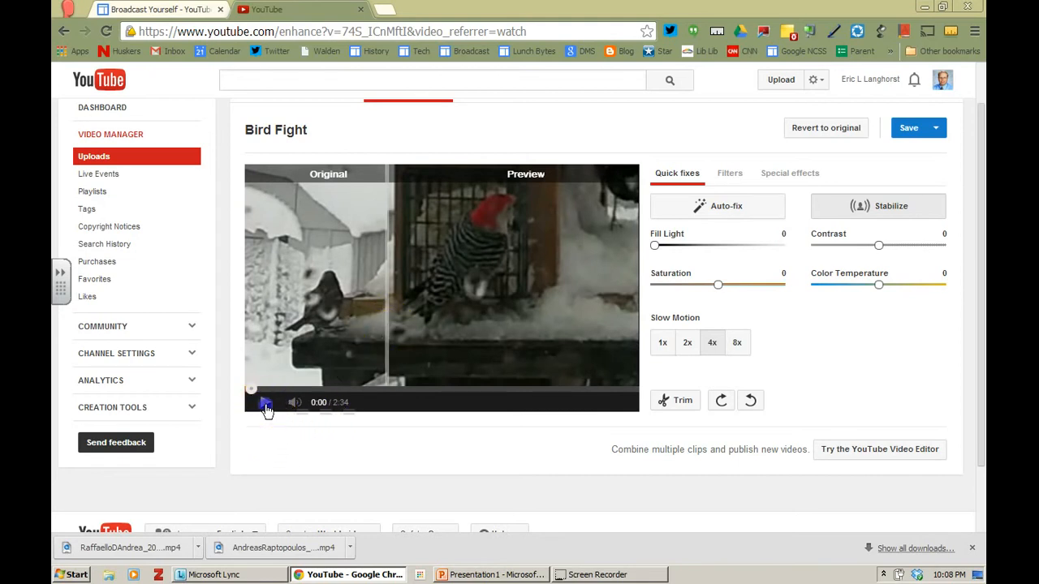
click(265, 403)
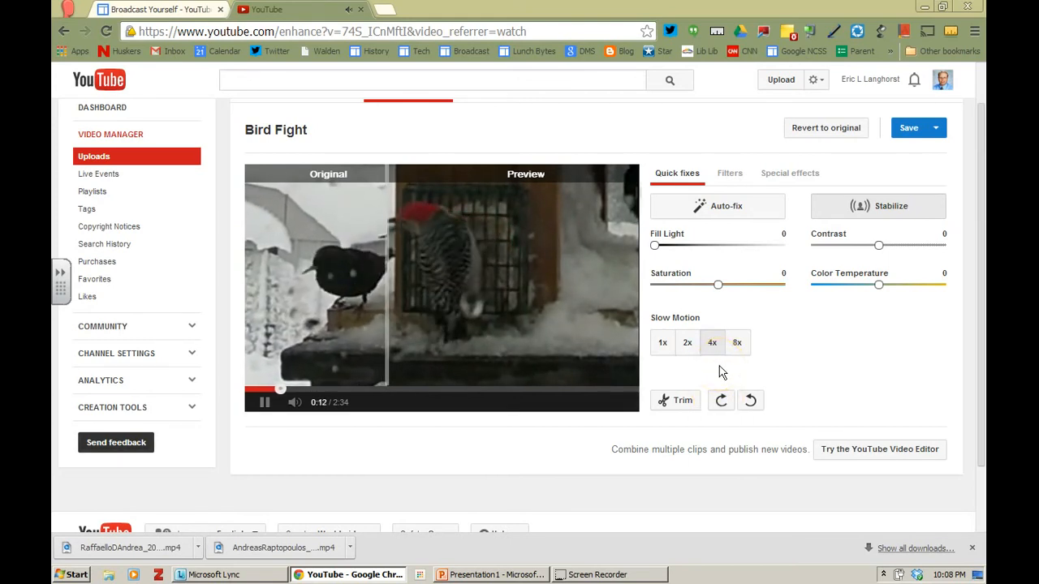
click(263, 402)
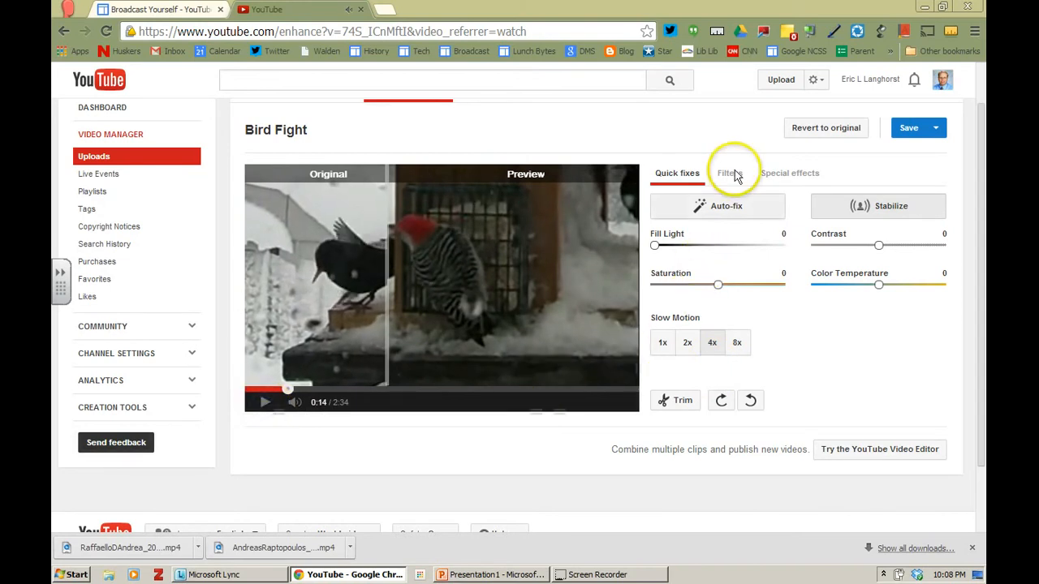
Browse the Filters gallery down to Modern Pop and Sepia without applying any.
click(729, 172)
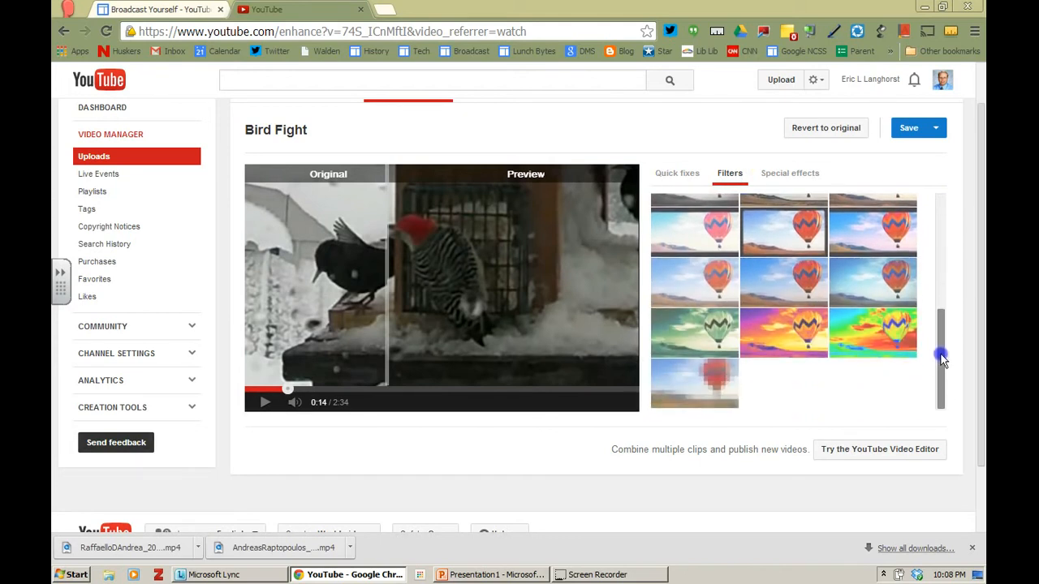
scroll(down, 3)
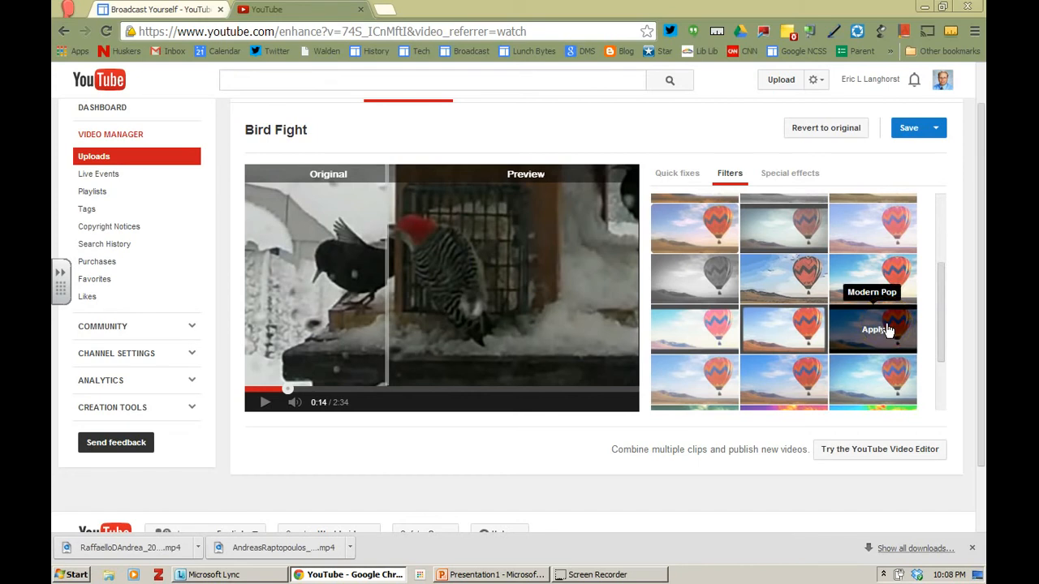
mouse_move(695, 279)
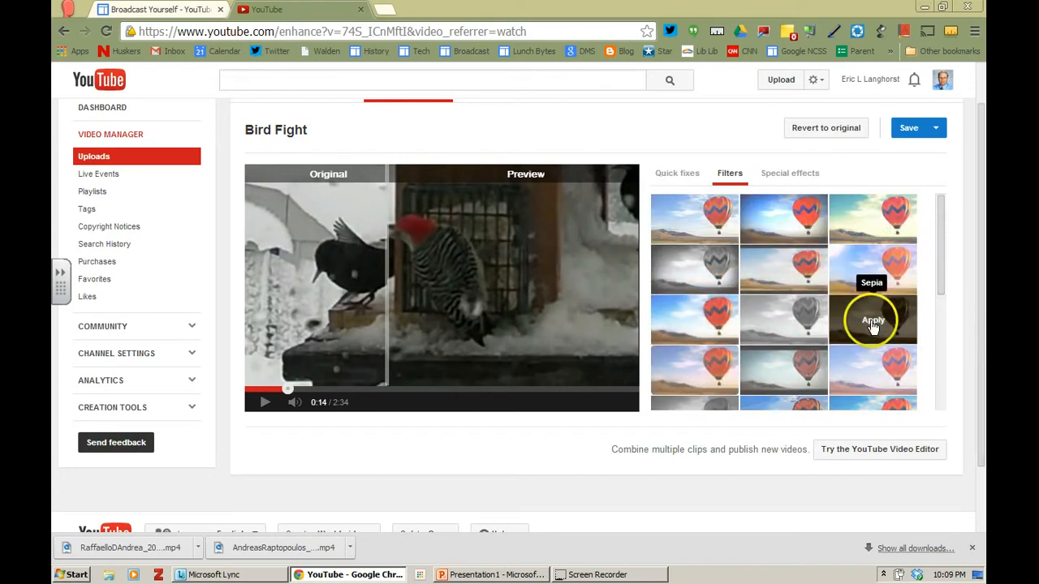
mouse_move(695, 219)
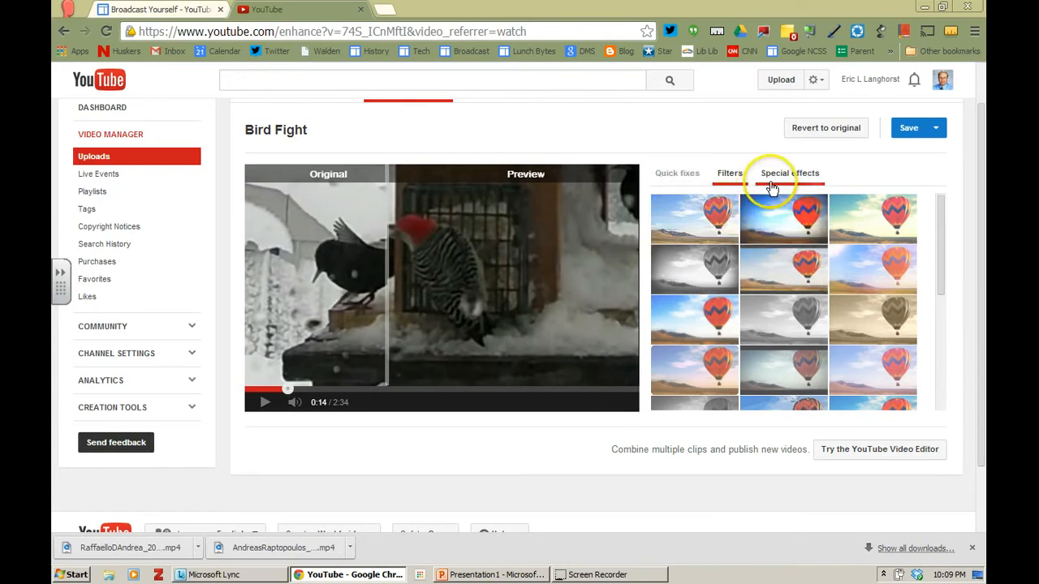
Show the Special effects options with the Blur All Faces effect.
click(788, 173)
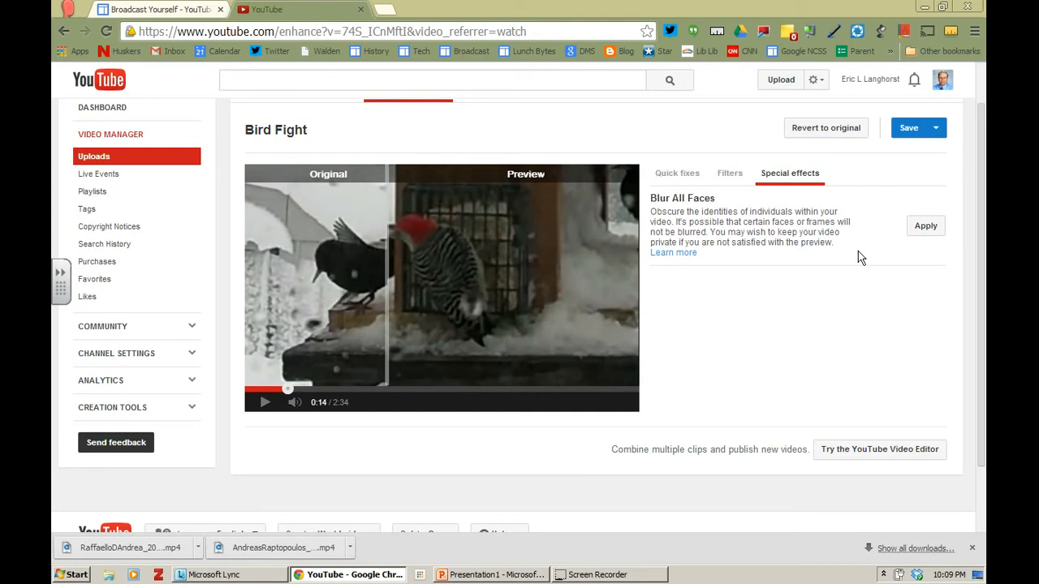
mouse_move(922, 255)
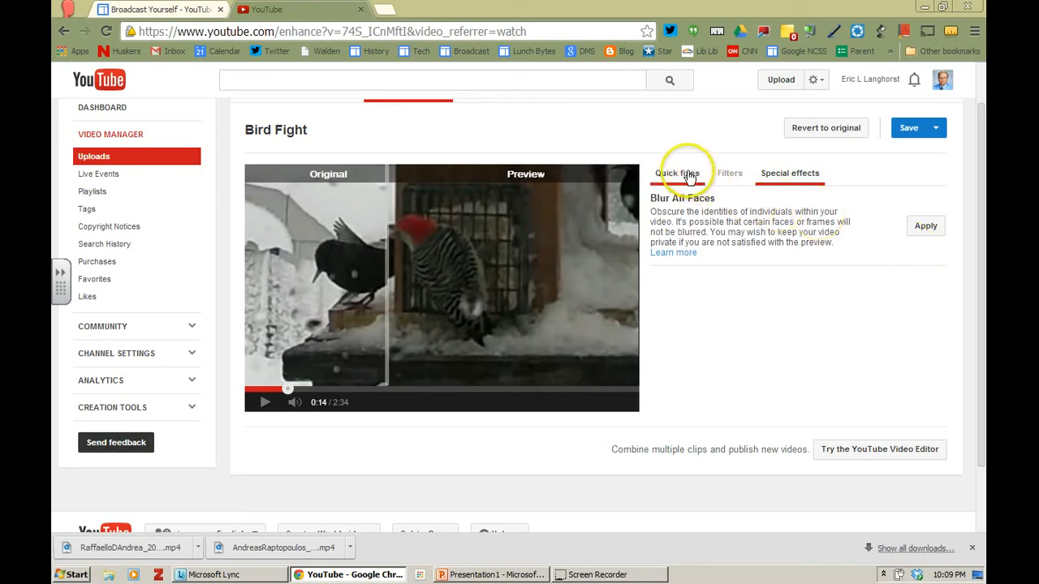
Return to Quick fixes and reveal the Save as choice beside Save.
click(677, 172)
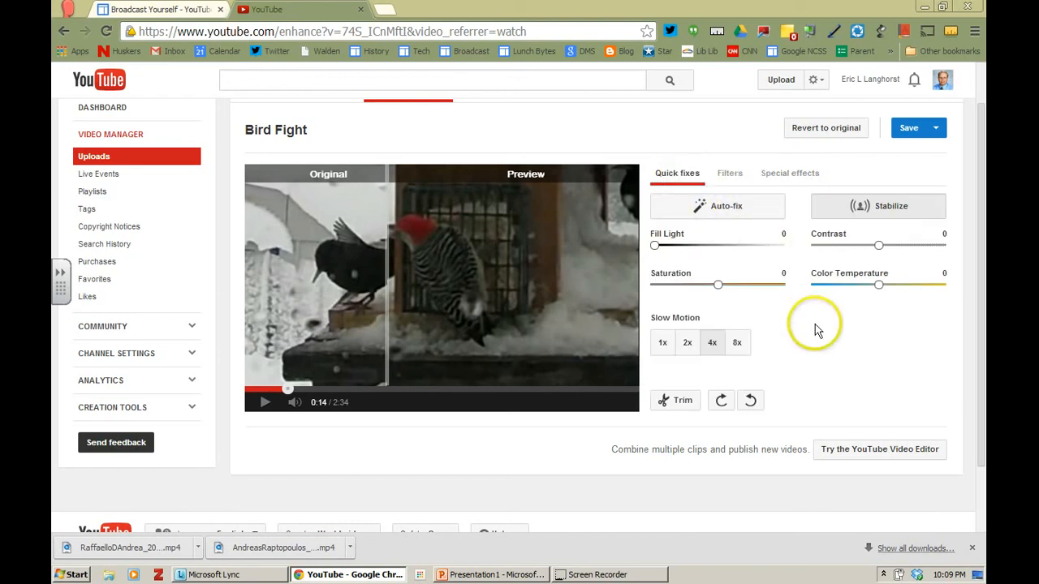
scroll(down, 3)
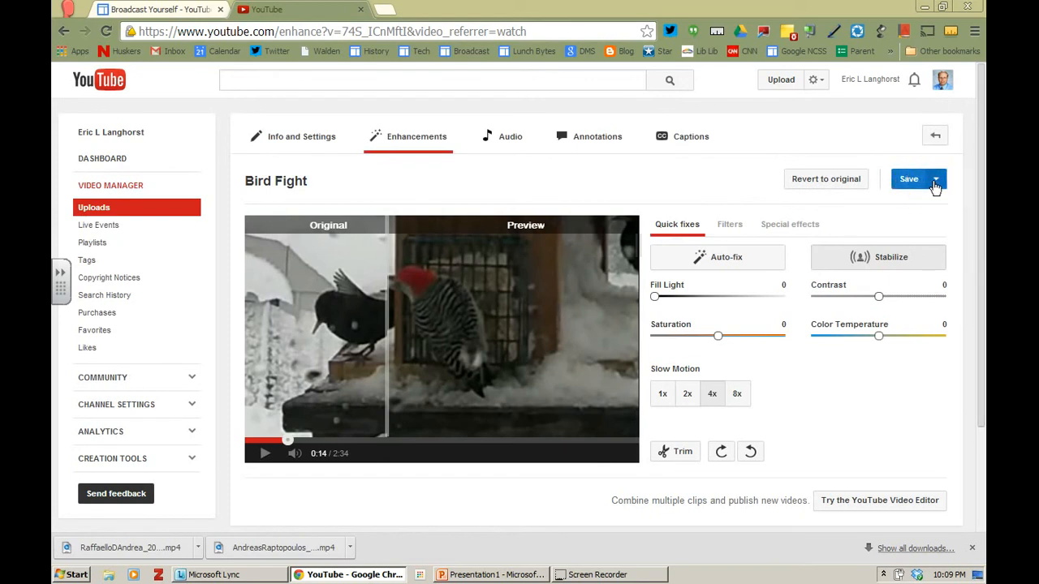
mouse_move(883, 189)
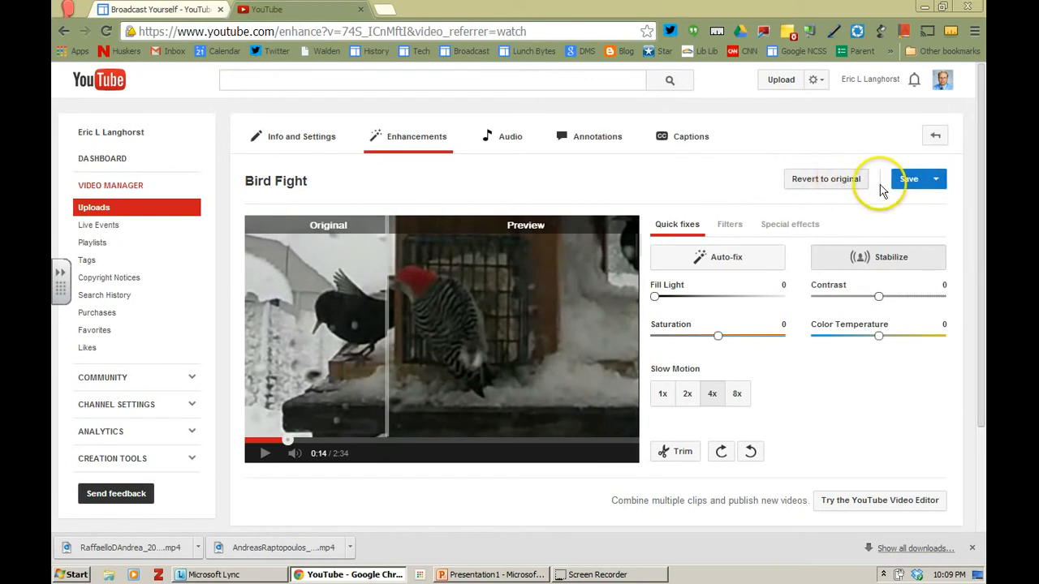
click(935, 178)
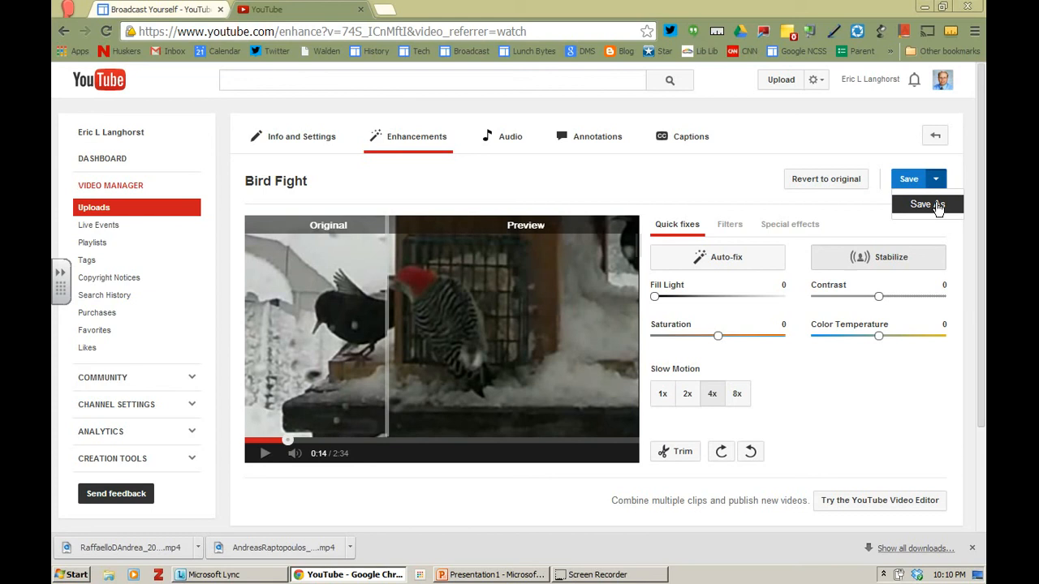
Save the enhancements as 'Copy of Bird Fight' and go to its info and settings page.
click(928, 205)
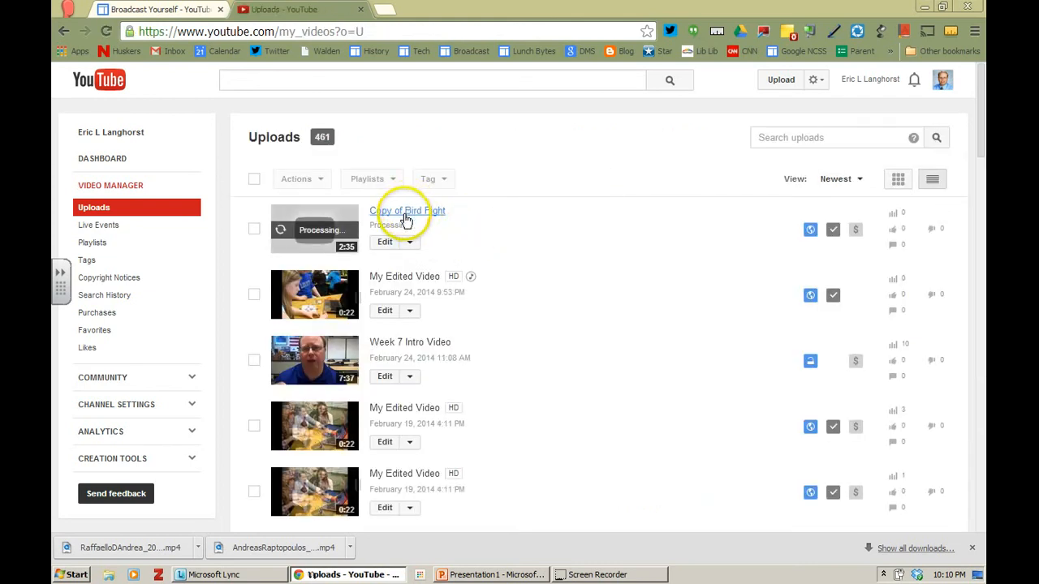
mouse_move(435, 224)
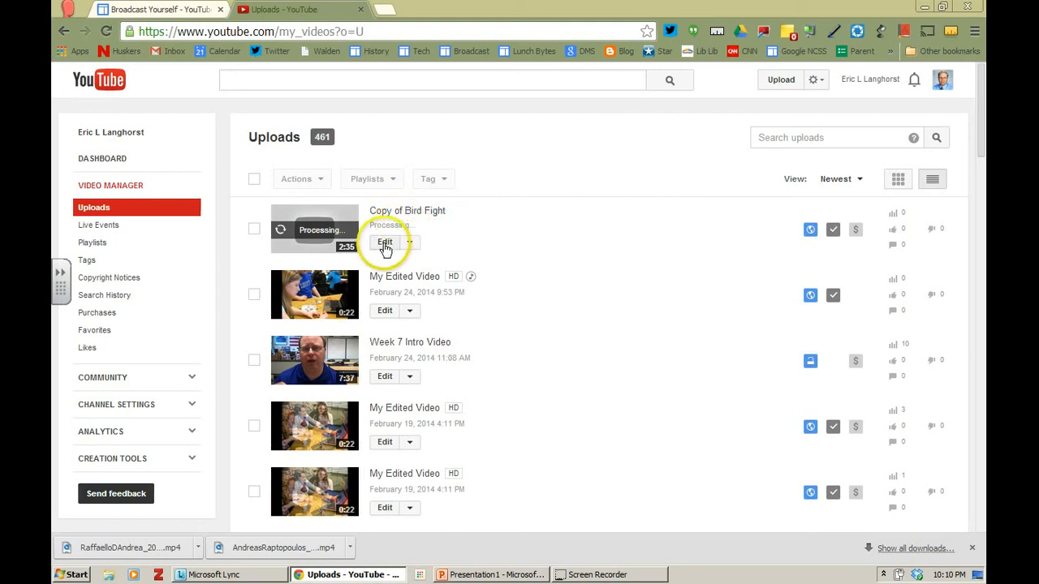
click(385, 242)
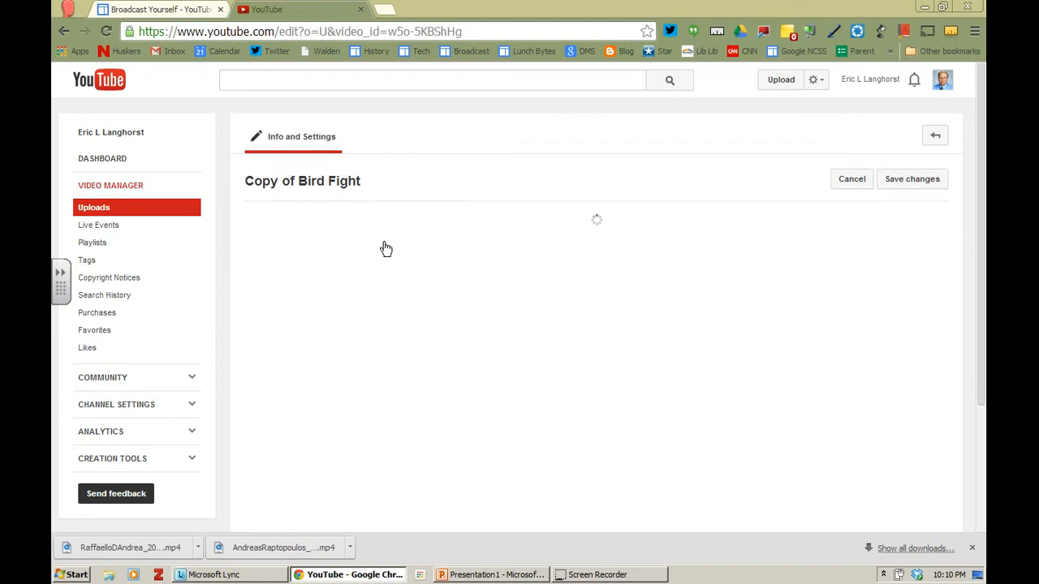